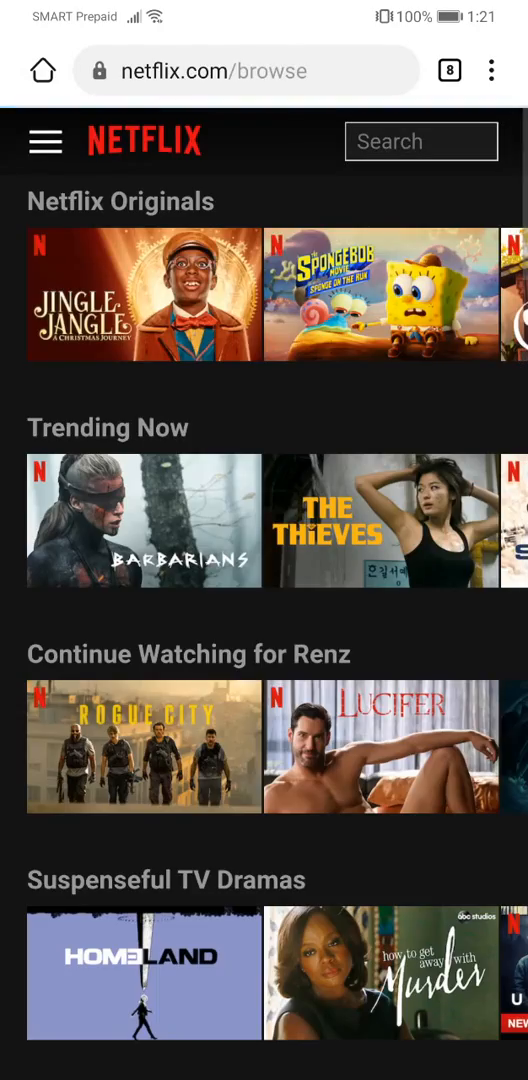
# - Start a new web address from the browser address bar over Netflix's browse page
pyautogui.click(45, 140)
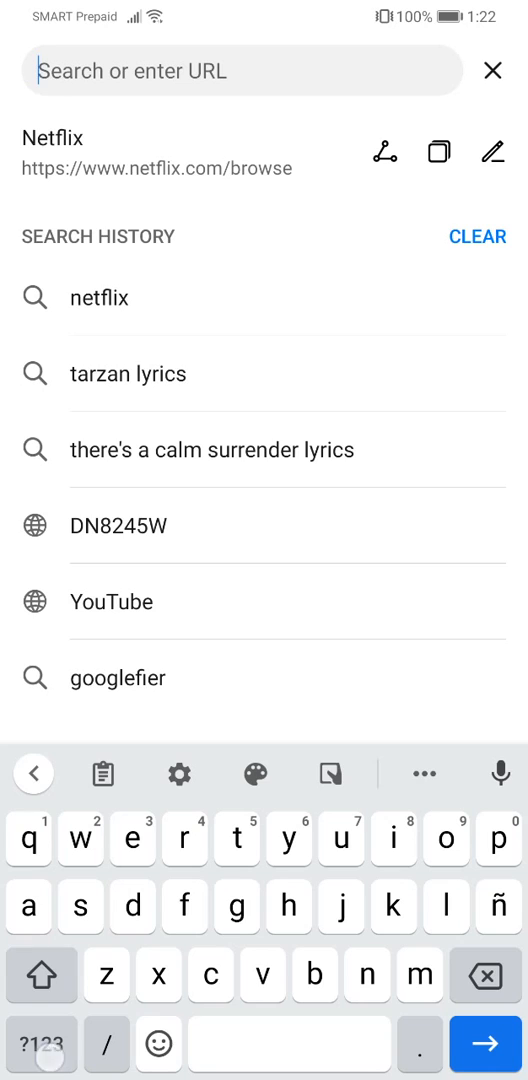
# - Enter 192.168.254.254 and log in to the DN8245W router admin page
pyautogui.write('192.168.254.254/public/publi')
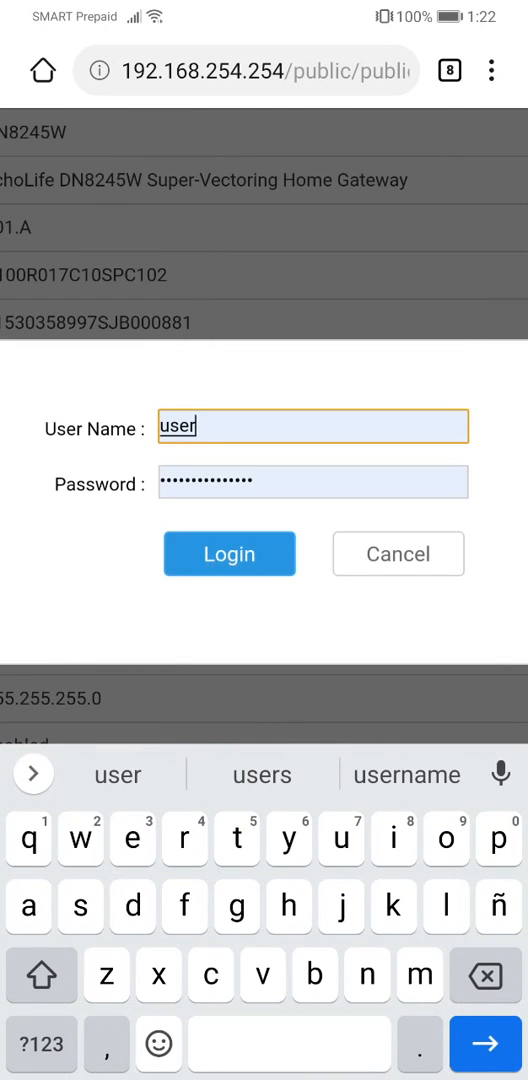
pyautogui.click(229, 553)
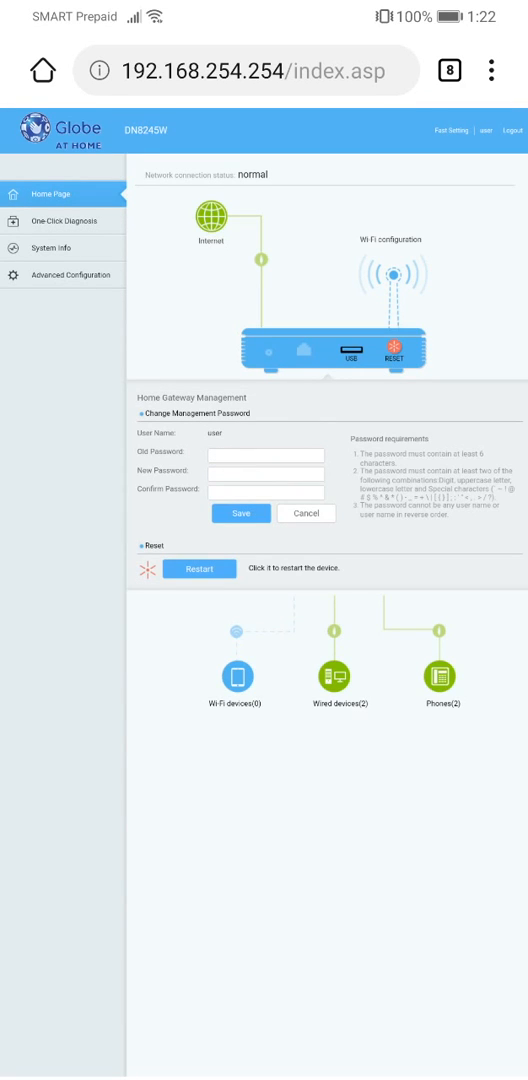
pyautogui.click(199, 568)
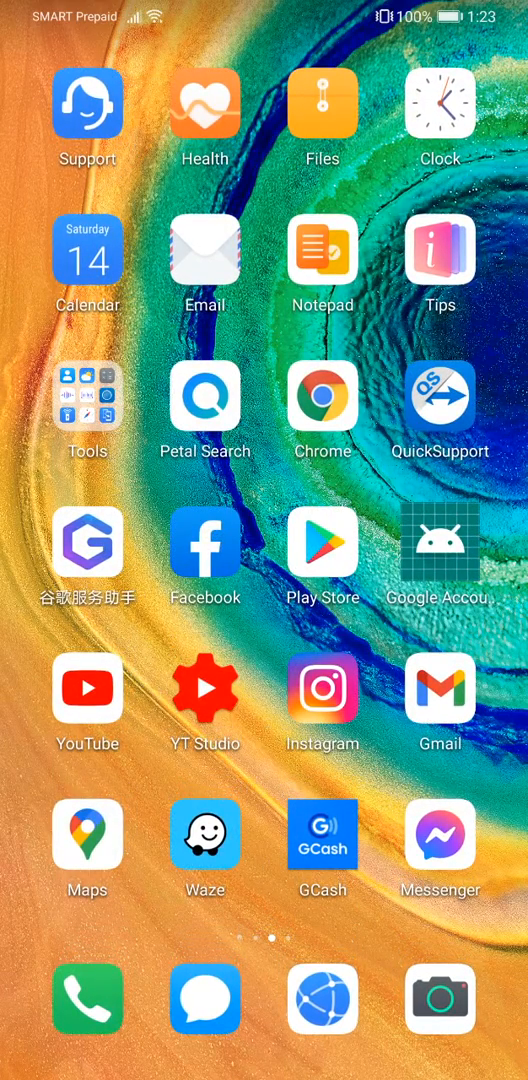
# - Page through the home screen to the page with the clock, date and Settings
pyautogui.hscroll(-3)
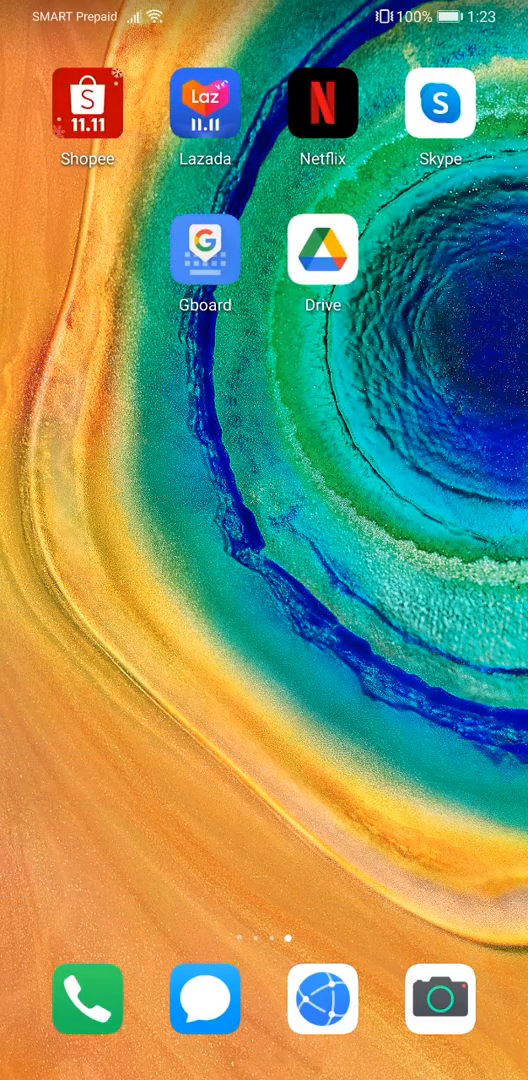
pyautogui.hscroll(-3)
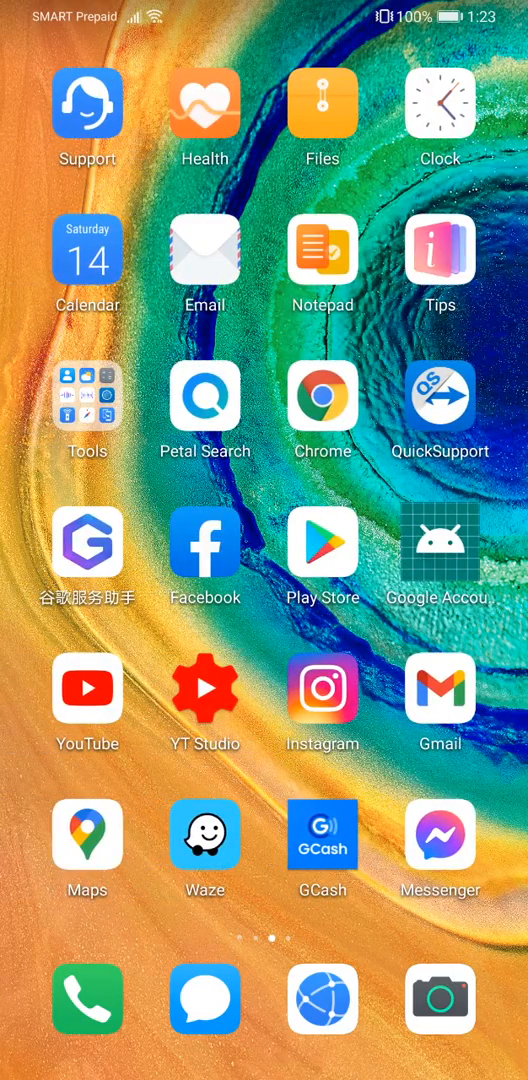
pyautogui.hscroll(-3)
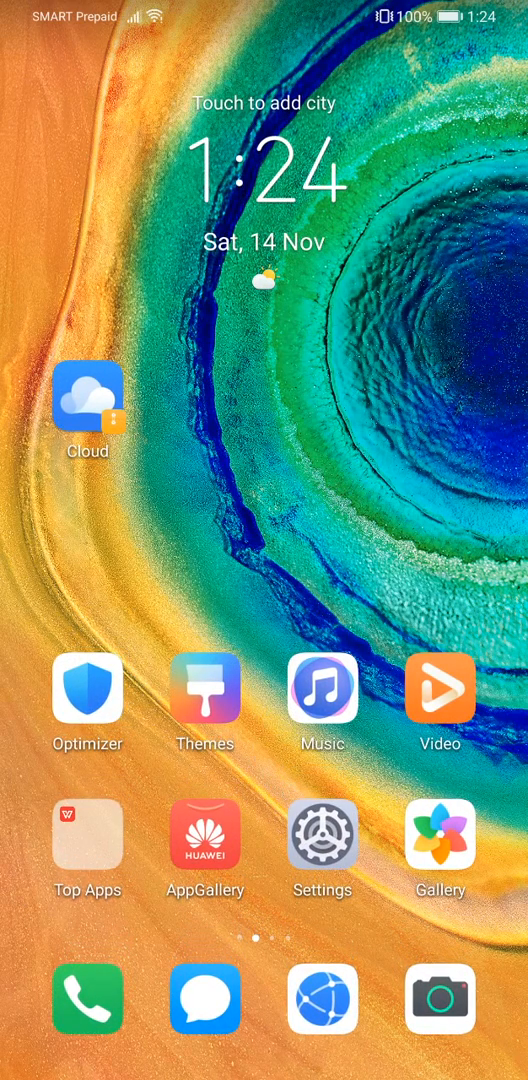
# - Leave Netflix and bring back the 192.168.254.254 router sign-in form
pyautogui.hscroll(-3)
pyautogui.write('user')
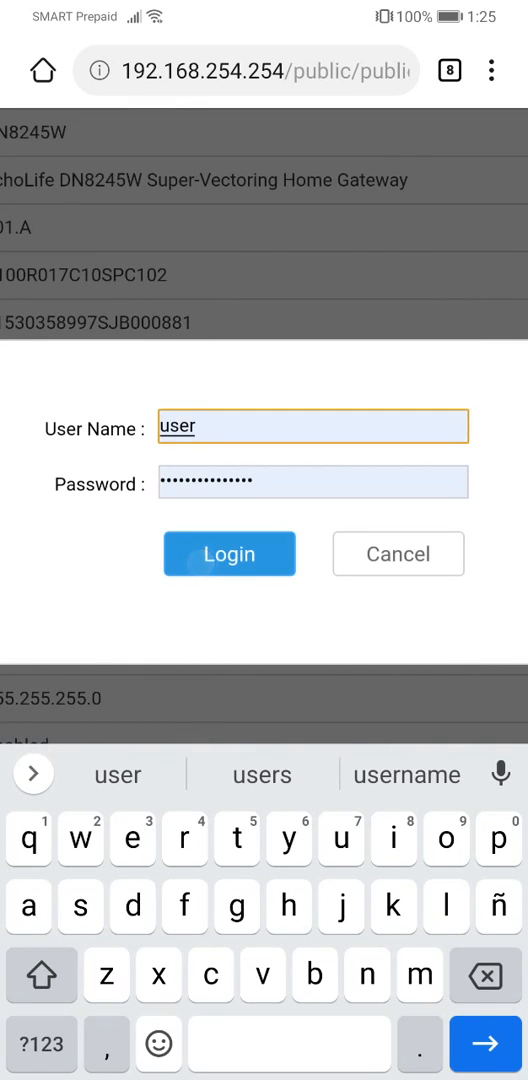
# - Log in to the router admin and start a router restart
pyautogui.click(229, 553)
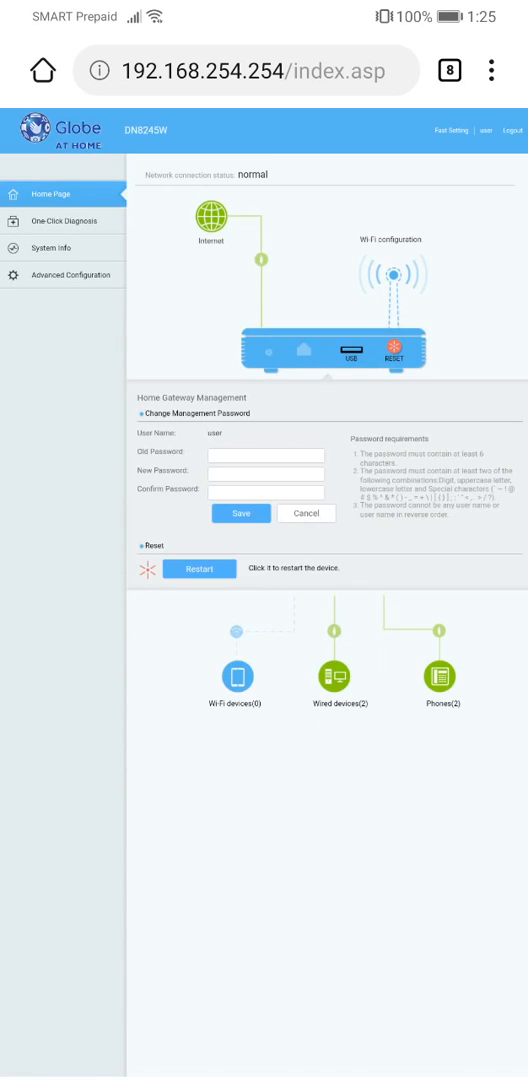
pyautogui.click(199, 568)
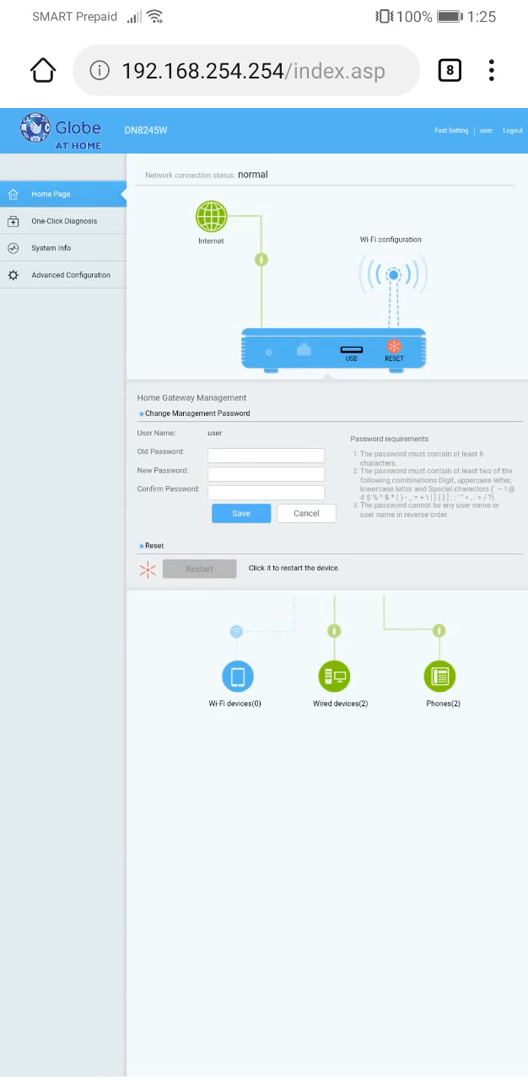
pyautogui.press('home')
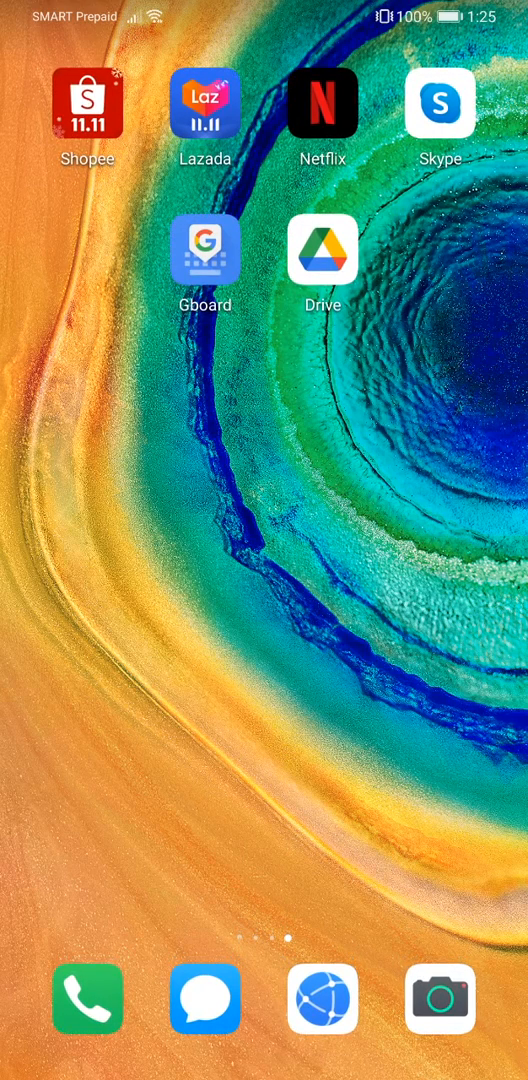
# - Reopen Chrome, search netflix from past searches, then return to the home screen
pyautogui.click(322, 1000)
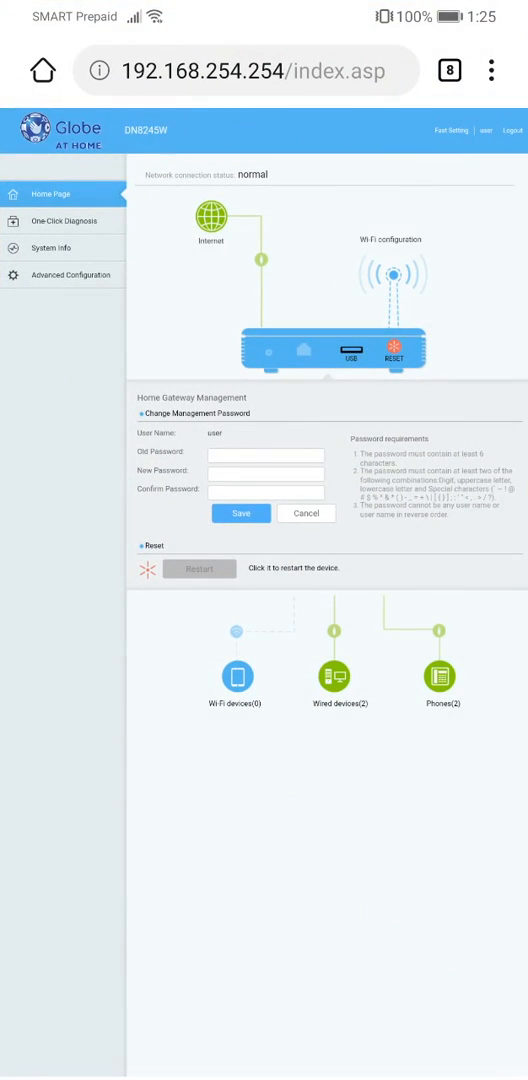
pyautogui.click(245, 71)
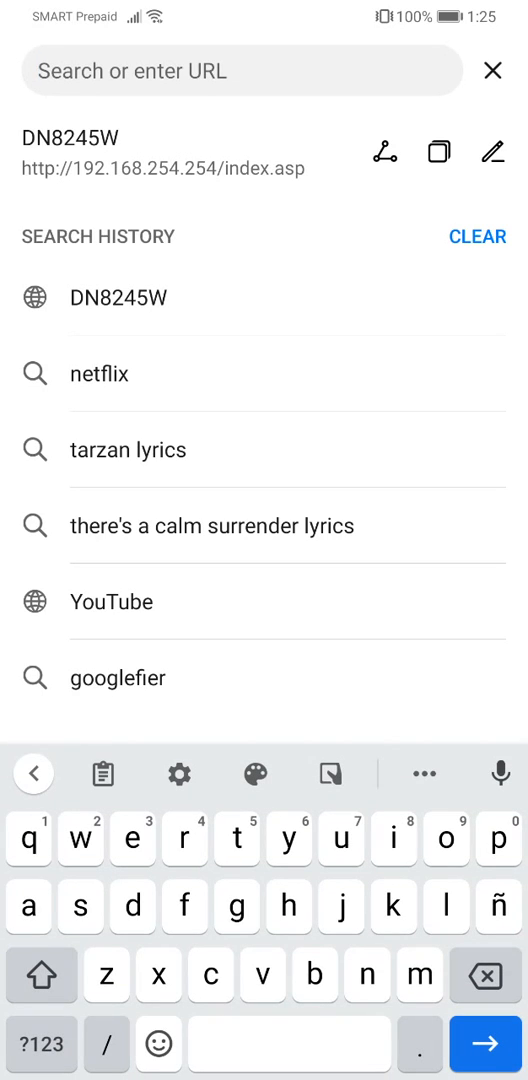
pyautogui.click(98, 373)
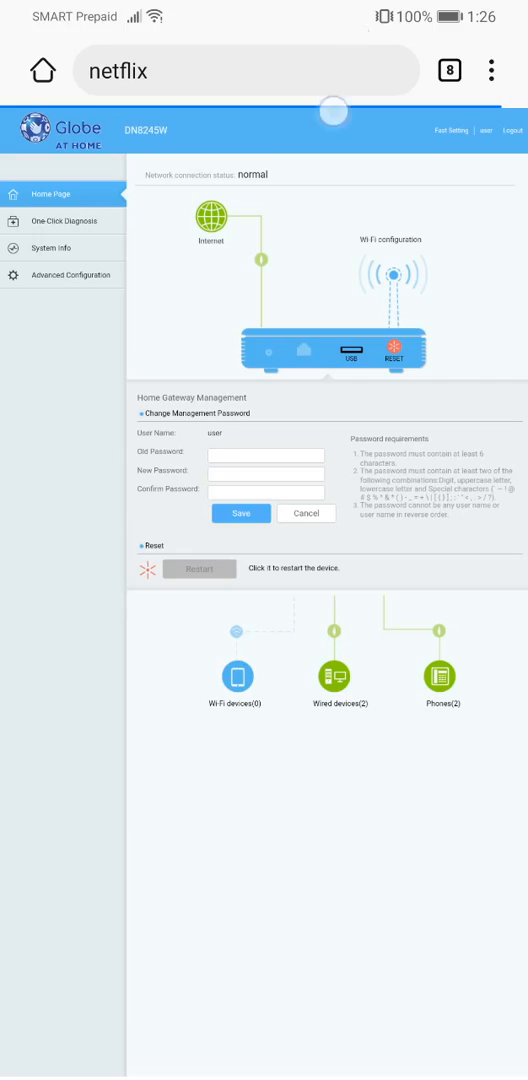
pyautogui.moveTo(264, 10); pyautogui.dragTo(264, 300)
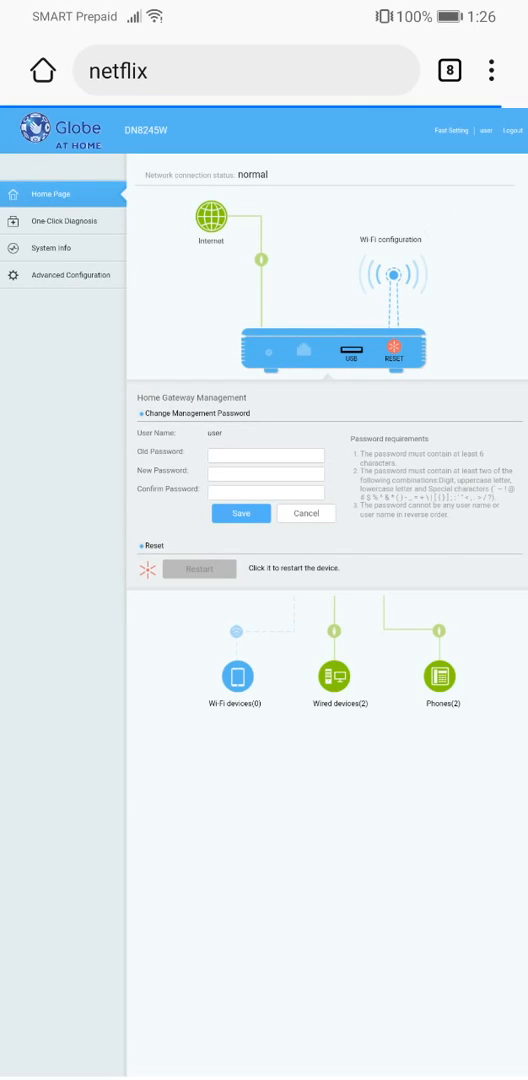
pyautogui.press('Home')
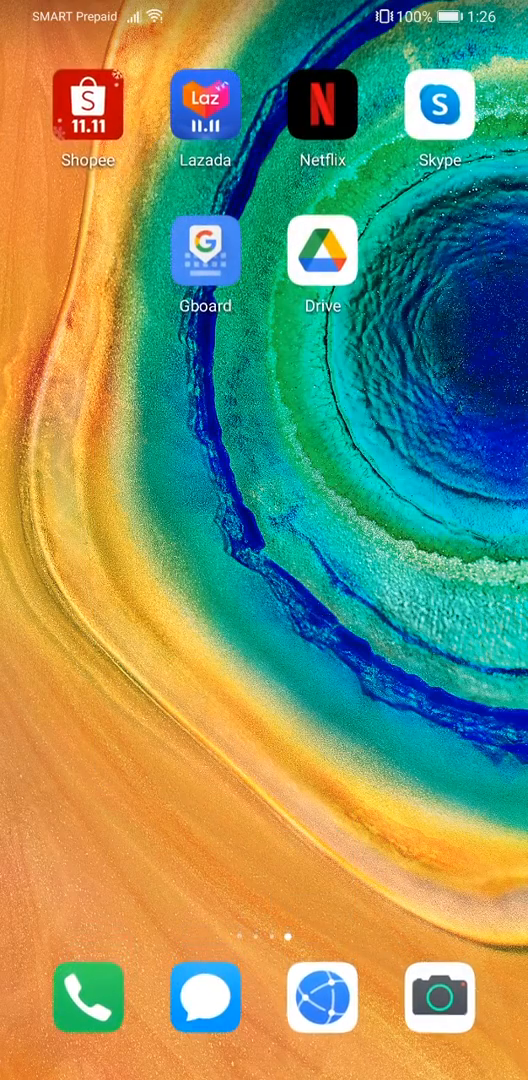
# - Swipe back to the home page with Chrome, YouTube and Maps
pyautogui.hscroll(-3)
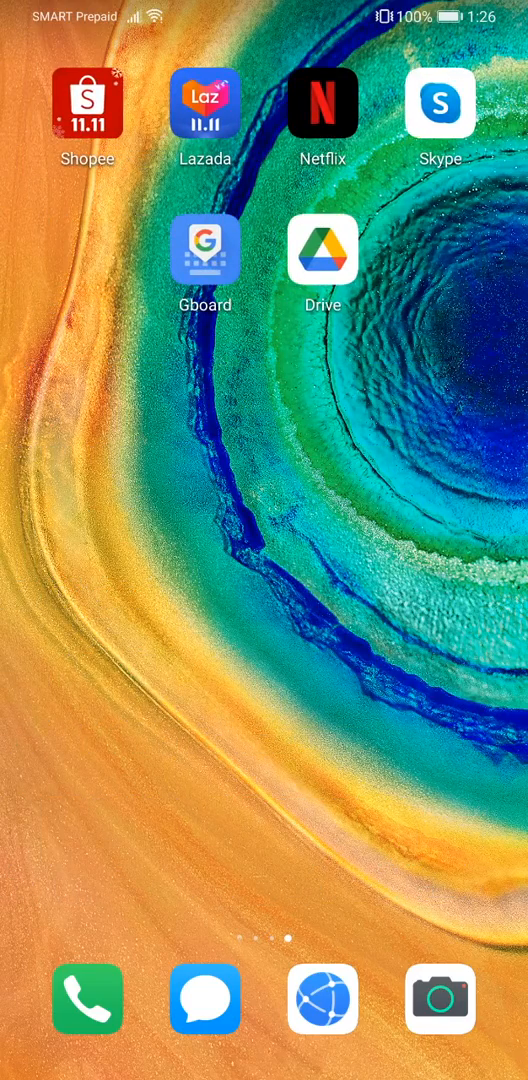
pyautogui.hscroll(-3)
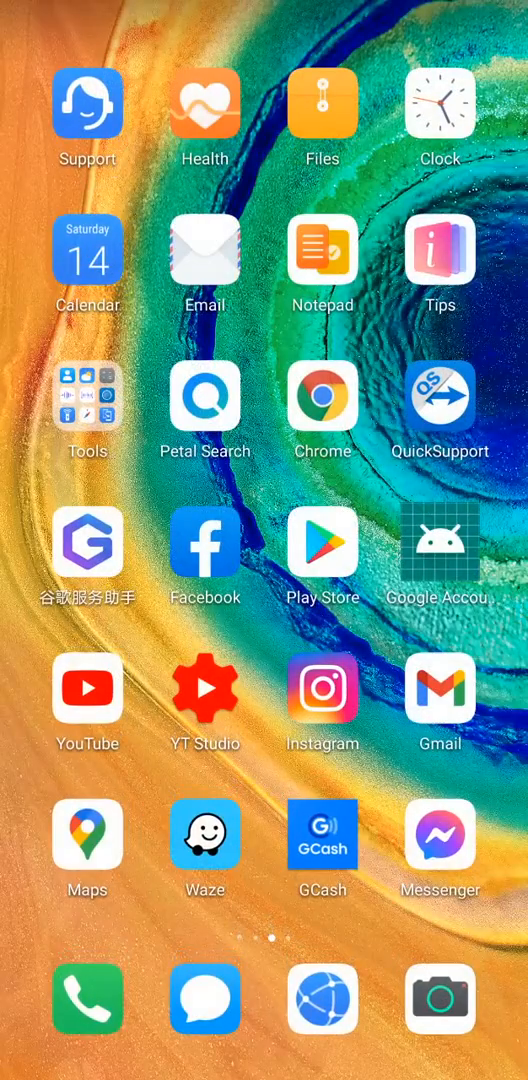
# - Open YouTube's home feed briefly, then leave it
pyautogui.click(87, 686)
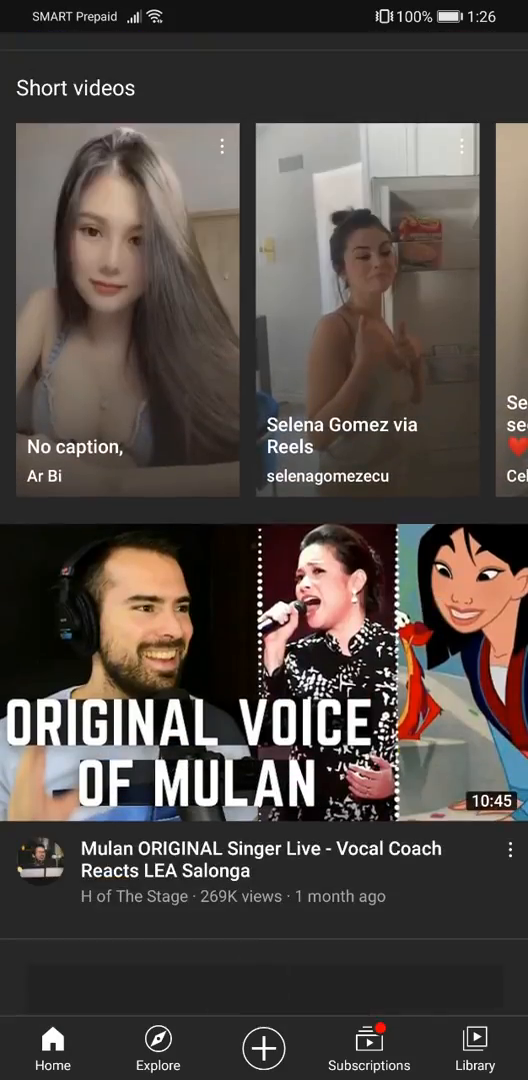
pyautogui.press('home')
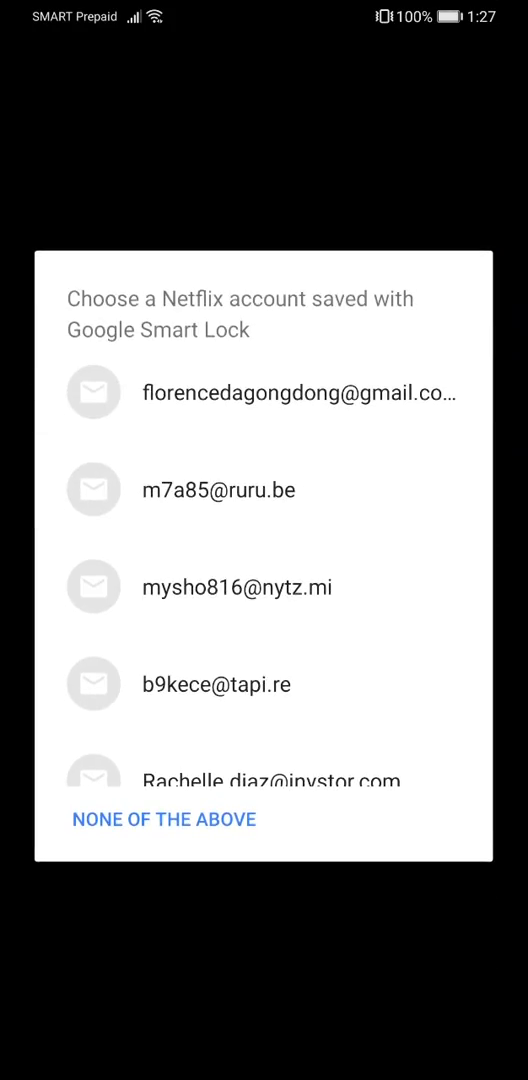
# - Pick a saved Netflix account from the Google Smart Lock list
pyautogui.scroll(-3)
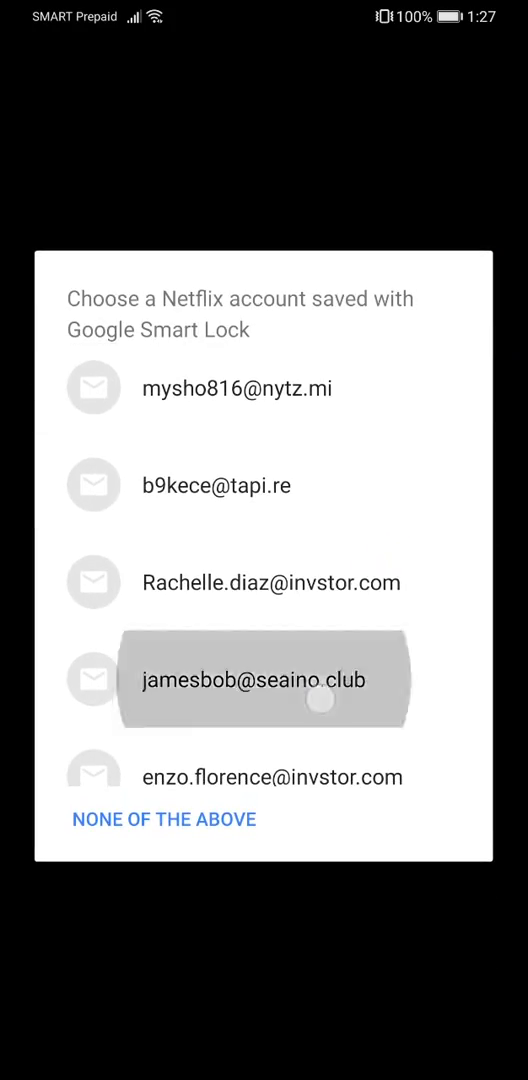
pyautogui.click(263, 679)
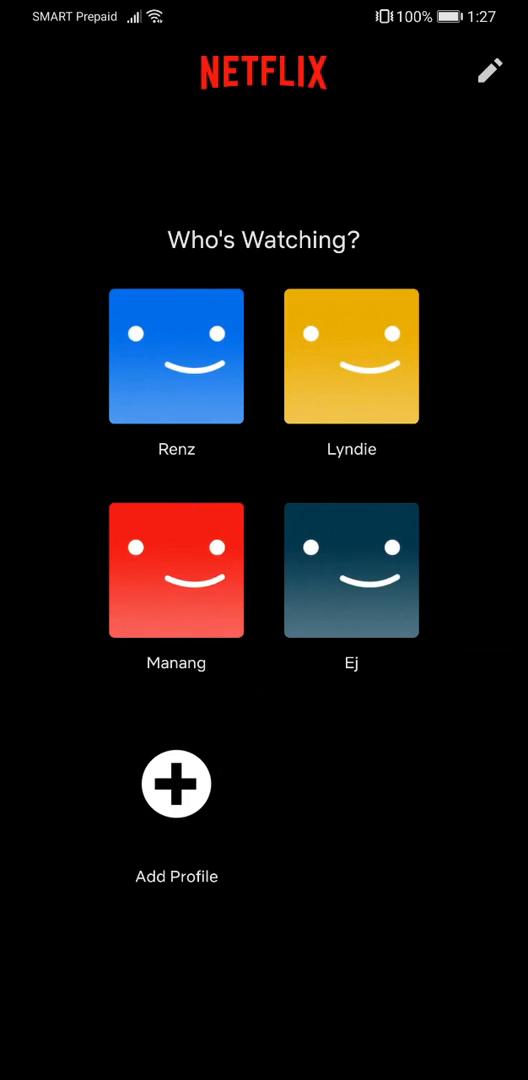